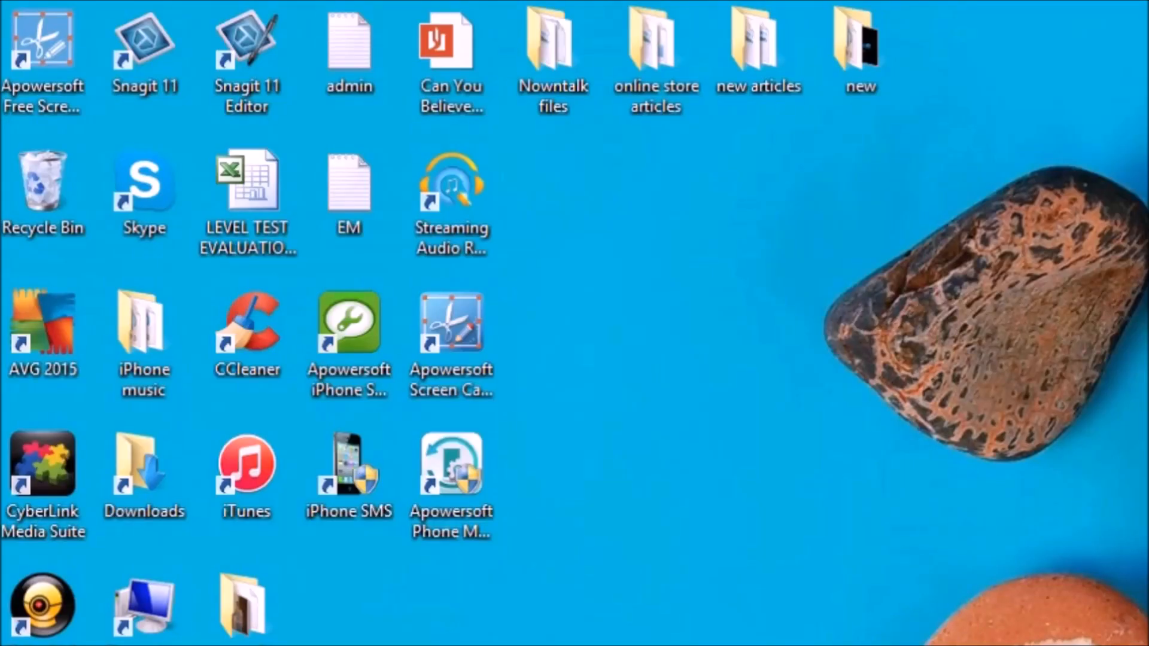
click(678, 530)
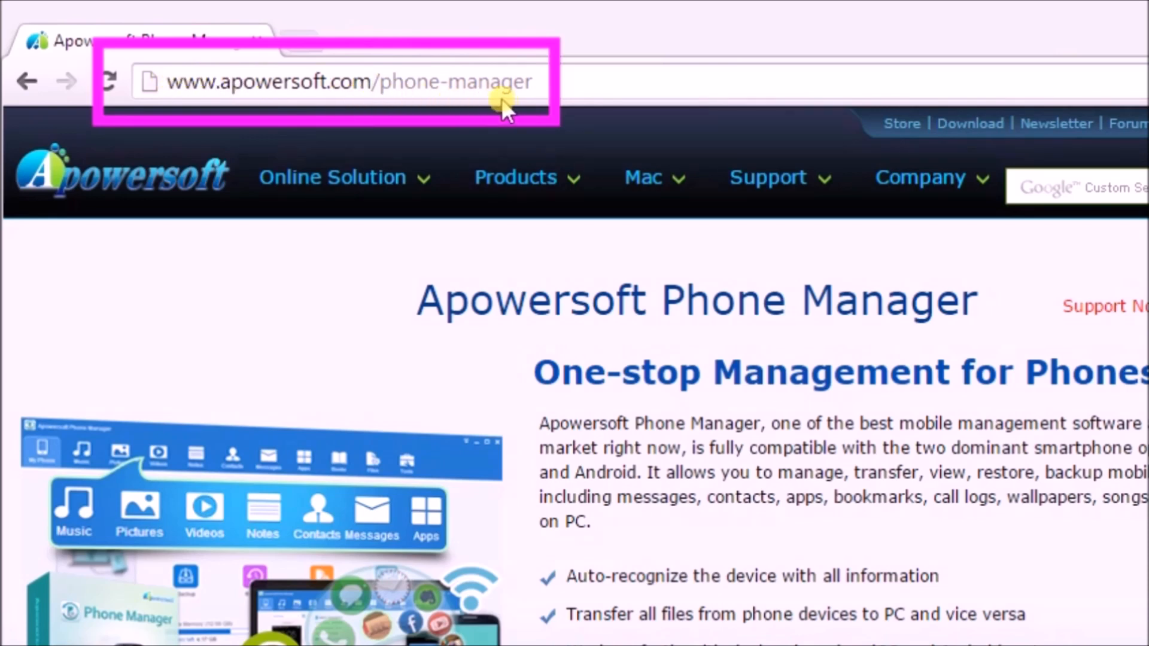
scroll(down, 3)
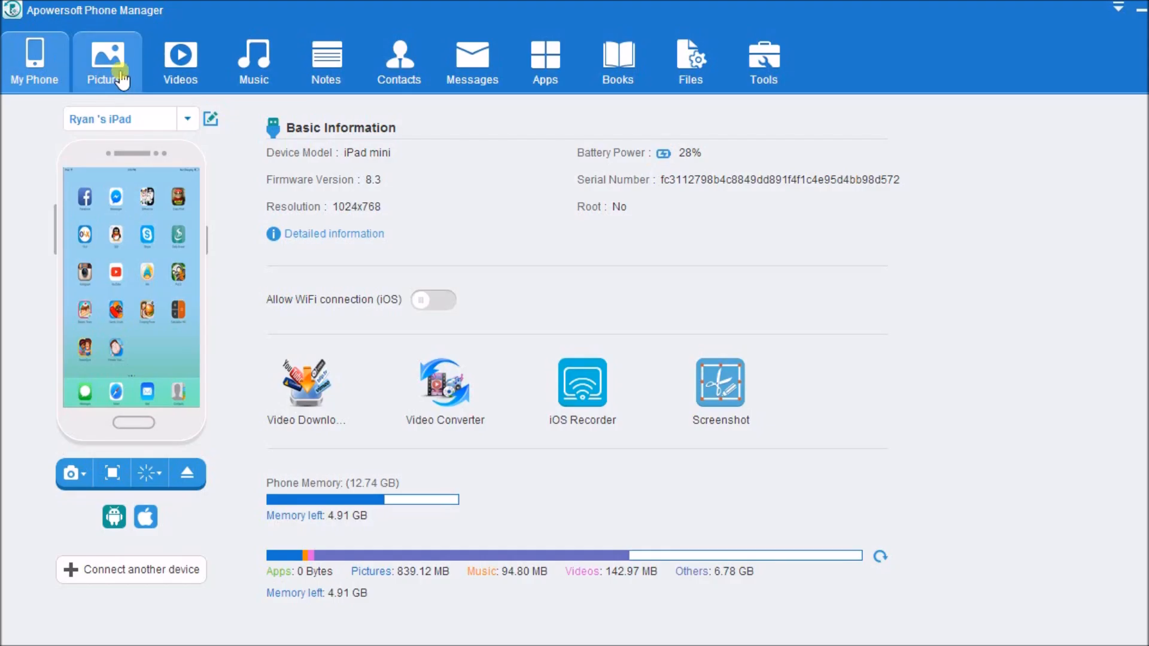
Switch to the Pictures tab to show the iPad's Photo Library
click(107, 60)
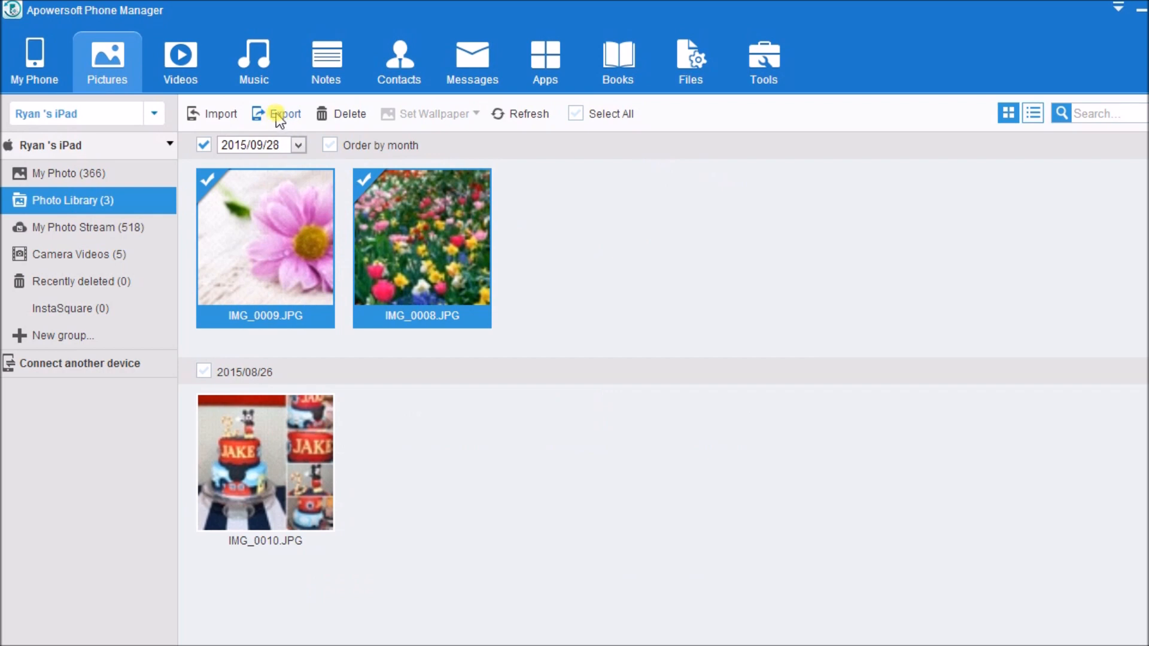
Export IMG_0009.JPG and IMG_0008.JPG, confirming the destination folder in Browse For Folder
click(277, 114)
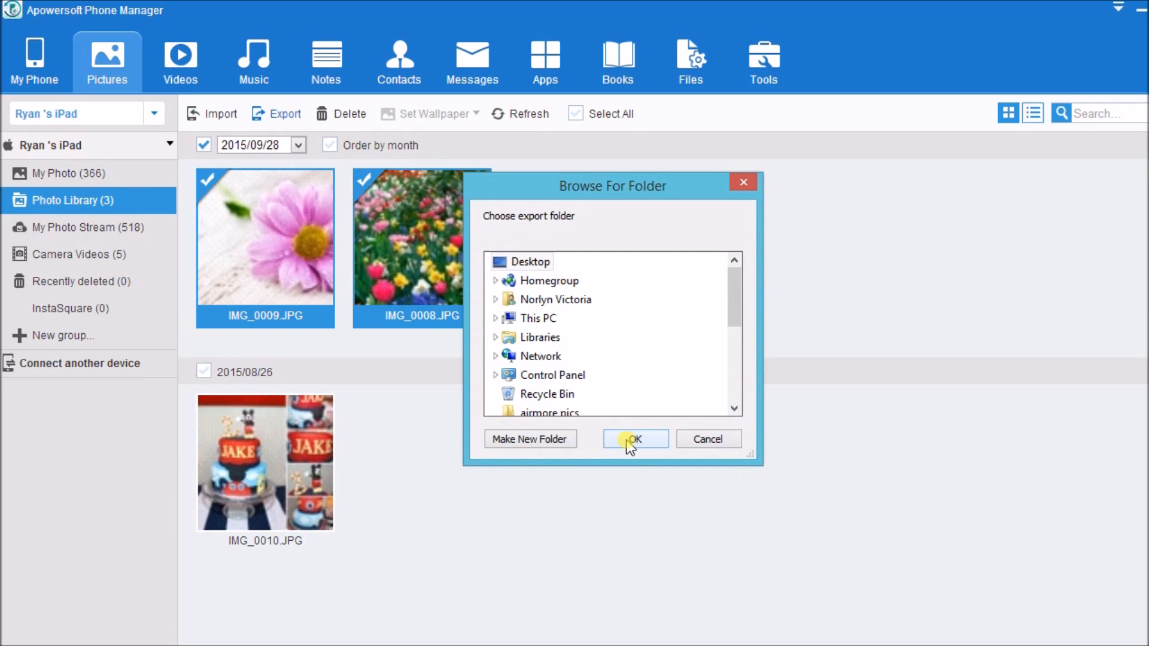
click(634, 438)
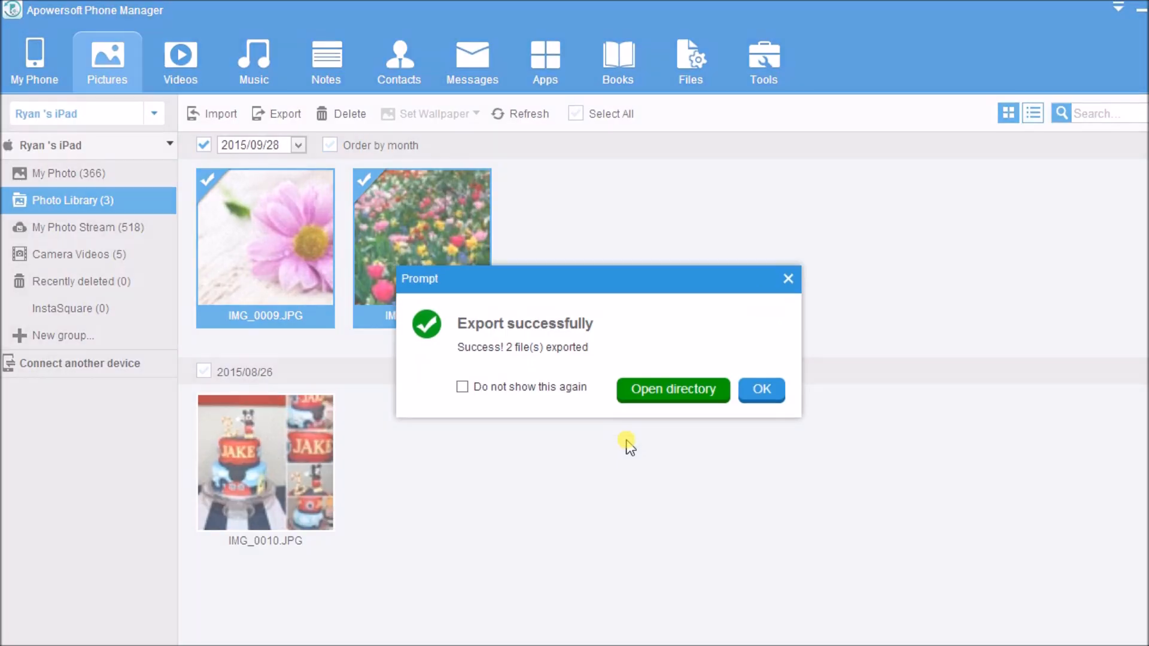
mouse_move(628, 403)
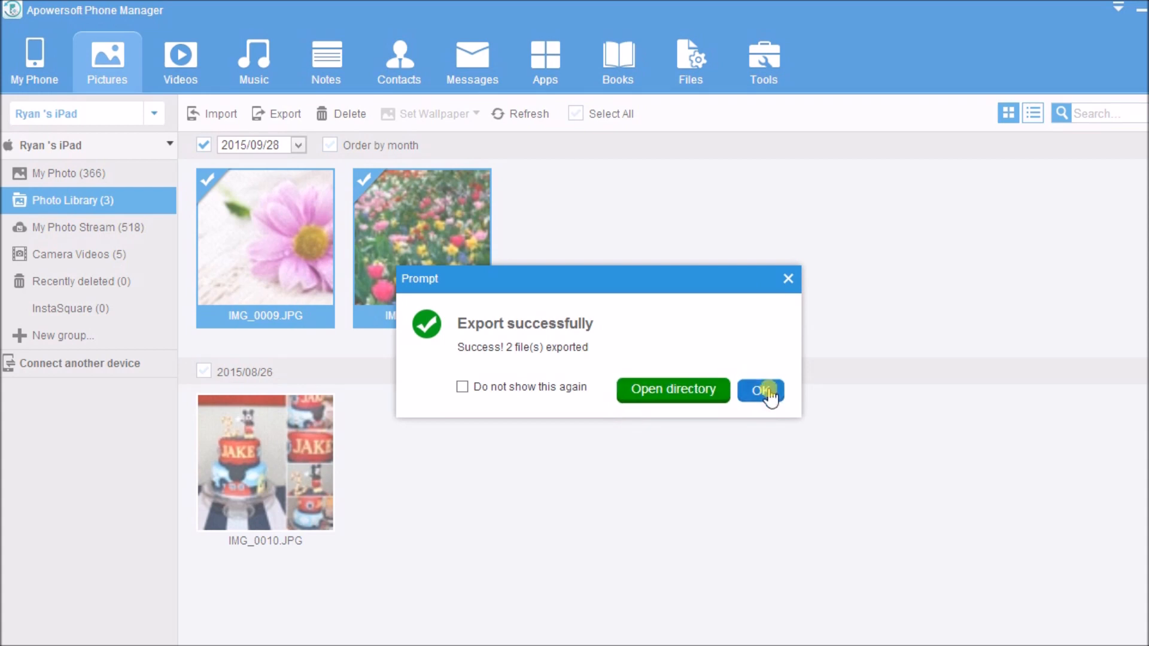
Dismiss the 'Export successfully' prompt with OK
click(759, 389)
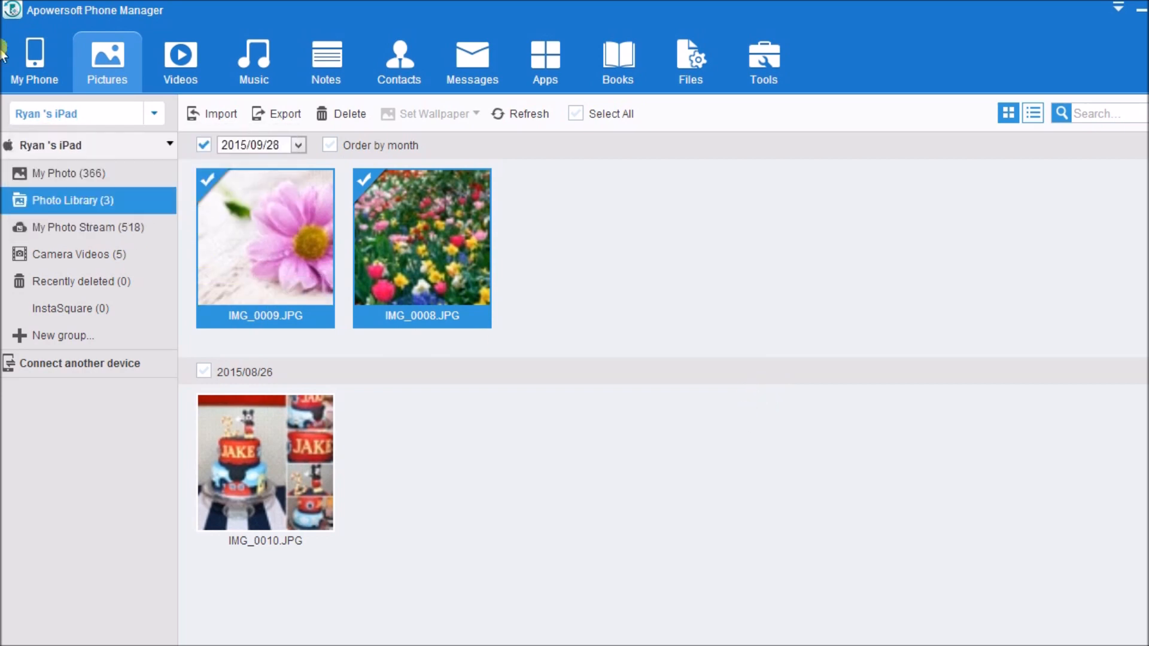
Go to My Phone and eject the iPad with the Disconnect button
click(35, 62)
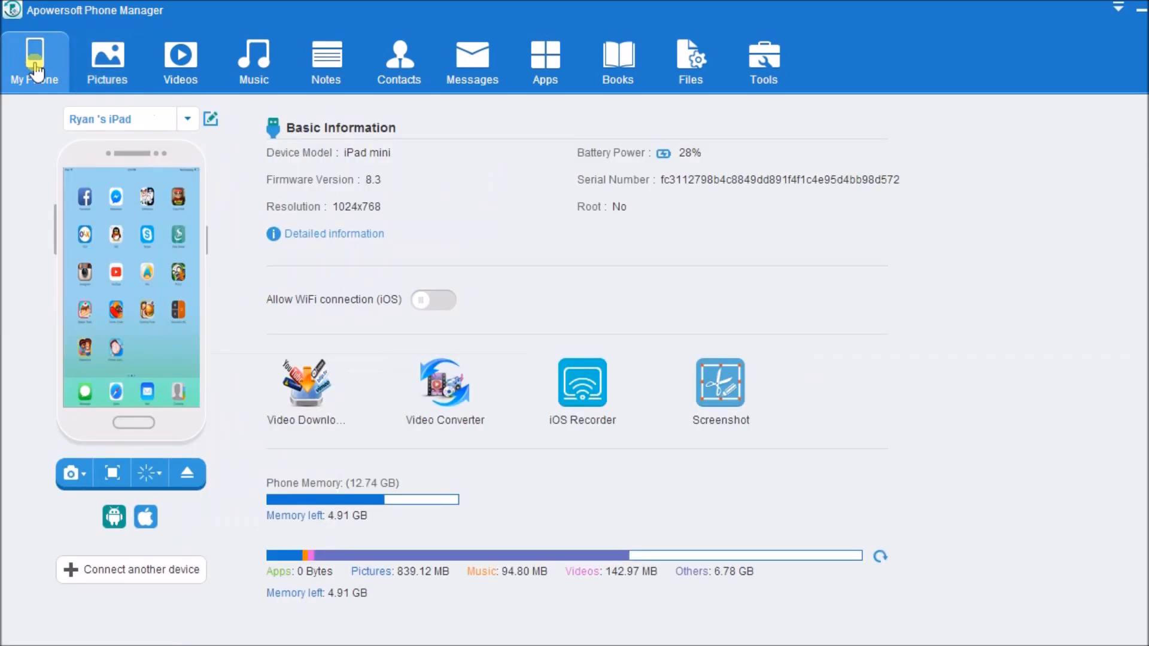
mouse_move(106, 382)
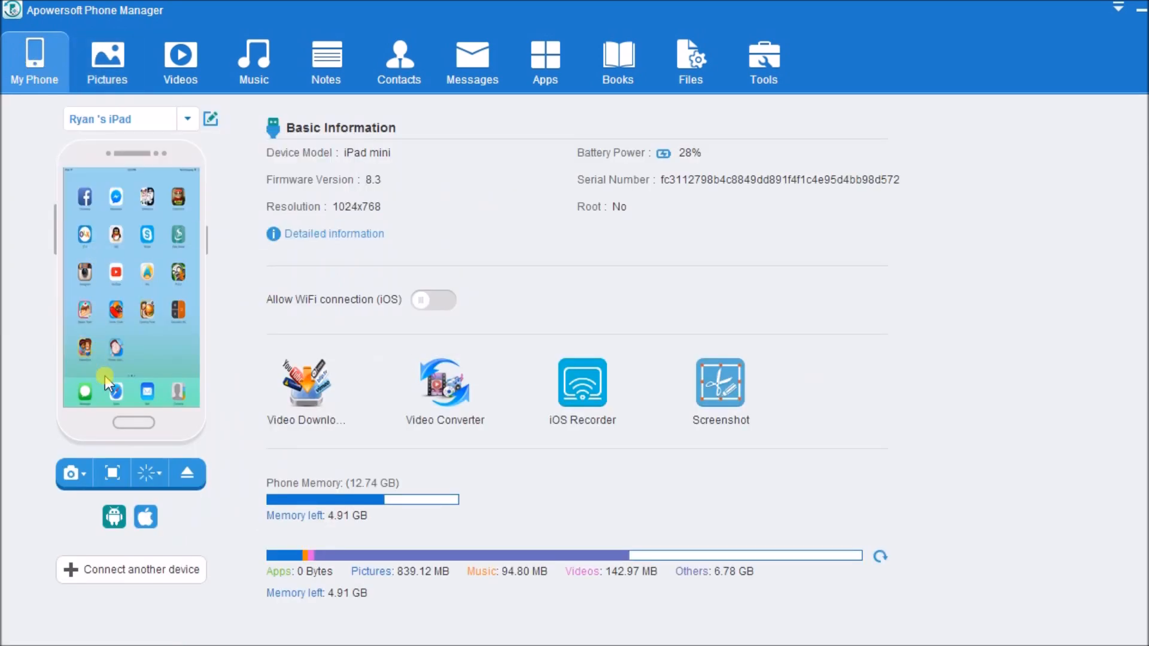
mouse_move(188, 474)
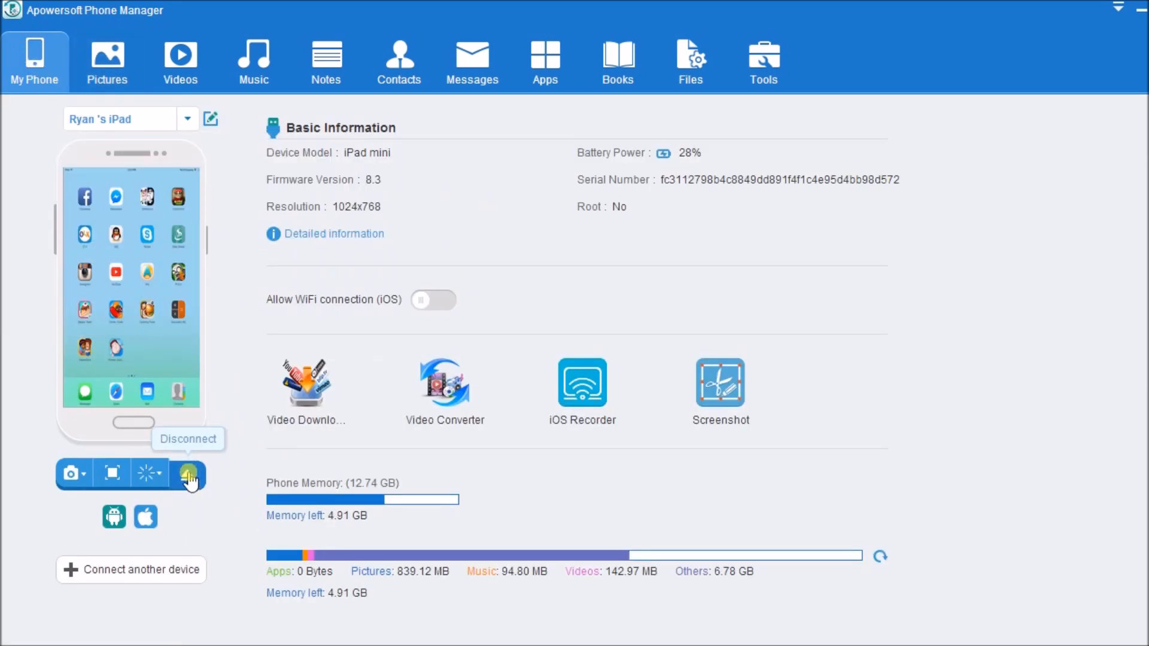
click(188, 474)
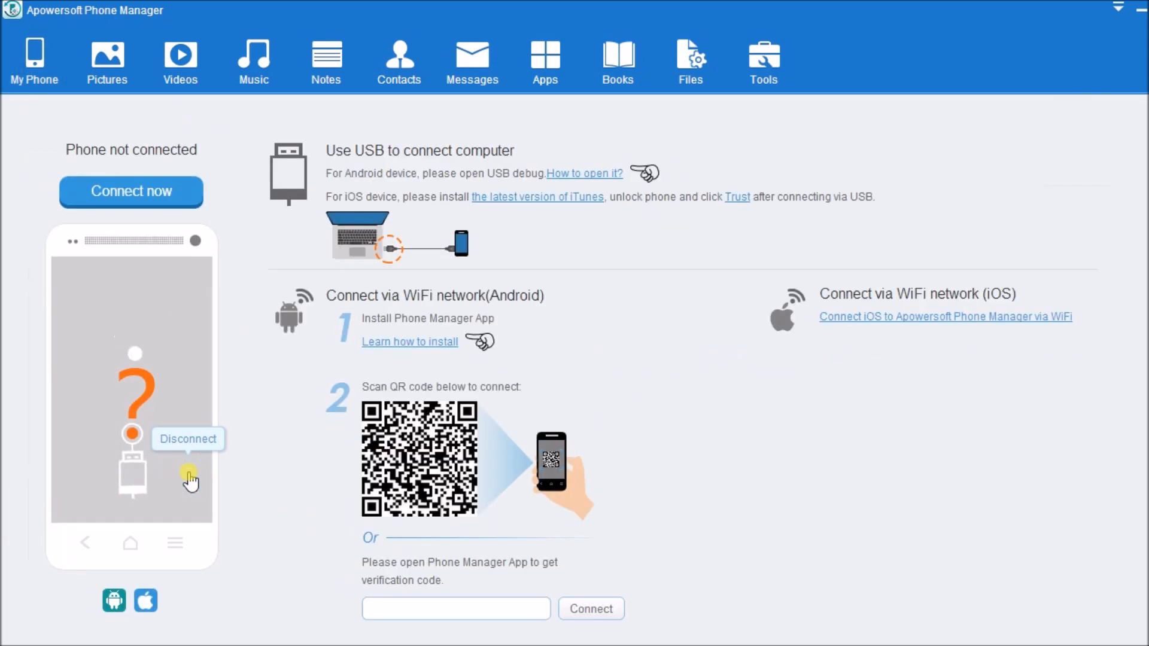